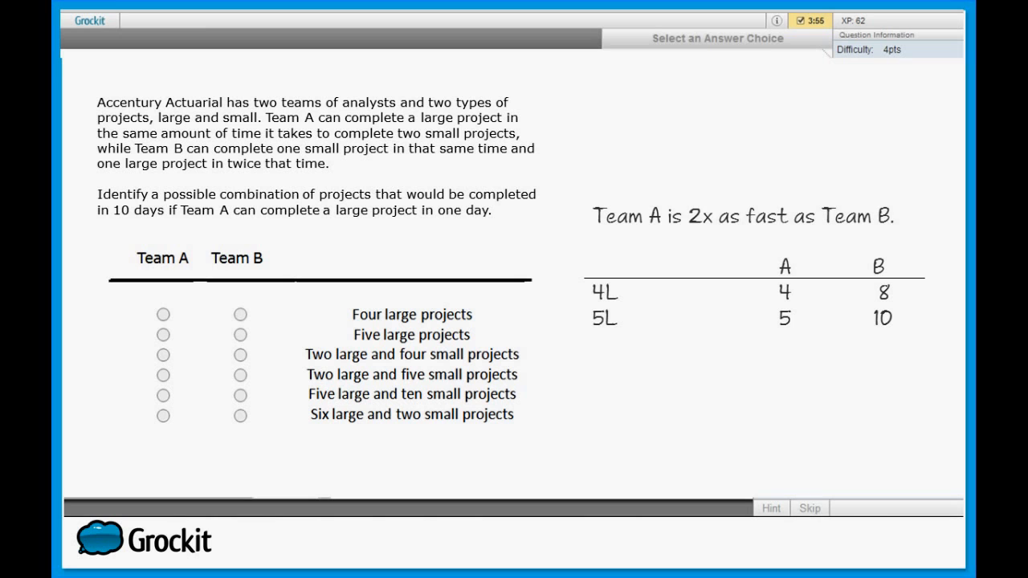
Mark Team B for five large projects and add the '5L 10S: 10, 20' row to the table
click(239, 335)
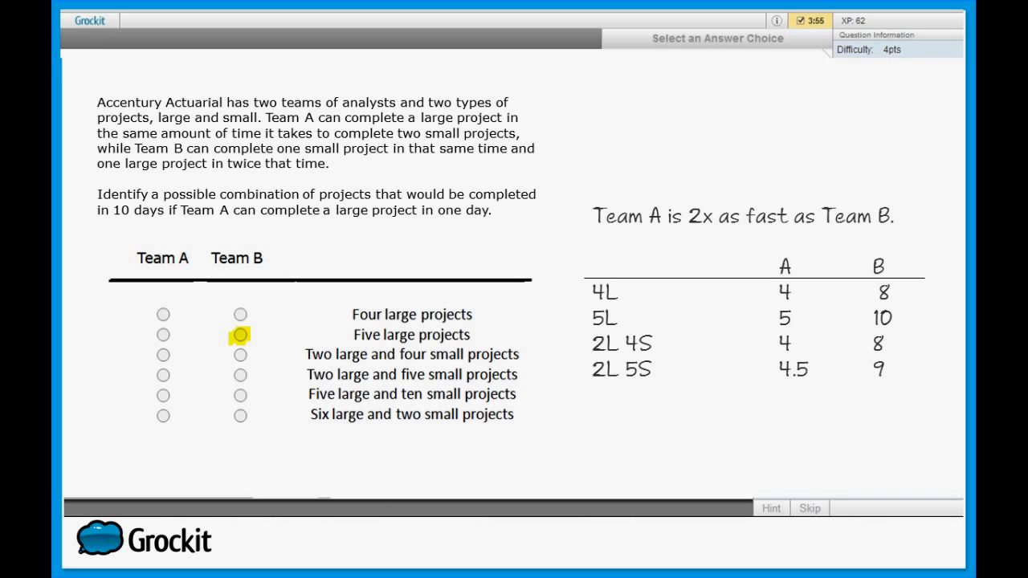
text(5L 10S 10 20)
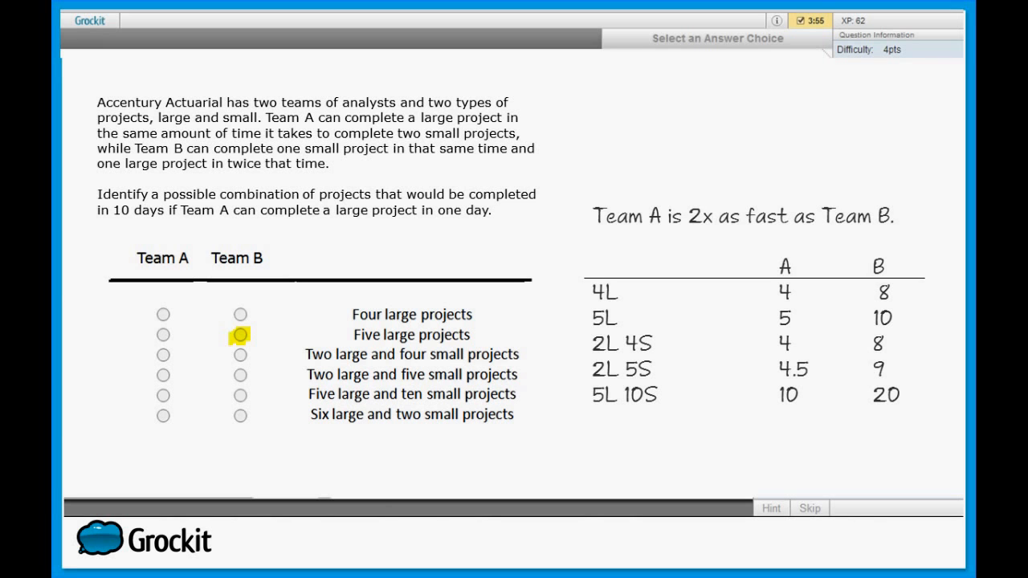